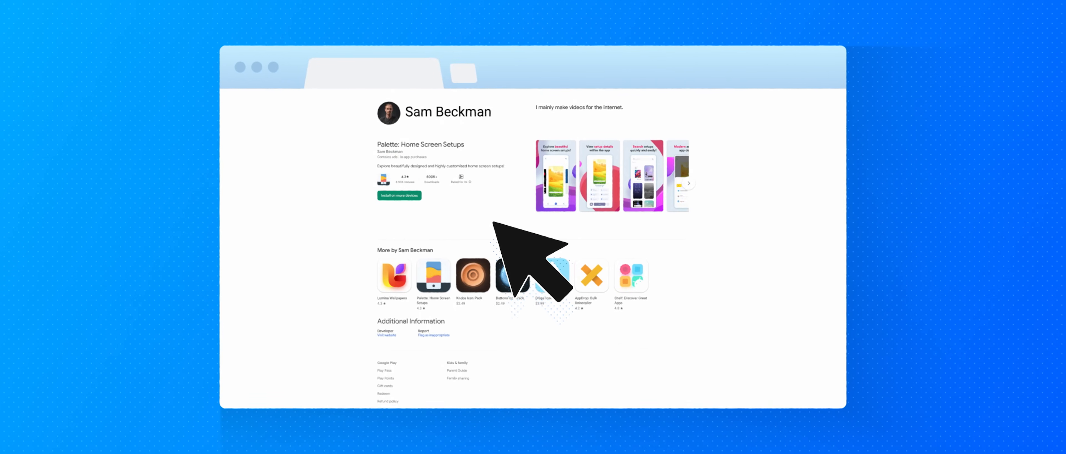
{"action": "mouse_move", "coordinate": [836, 167]}
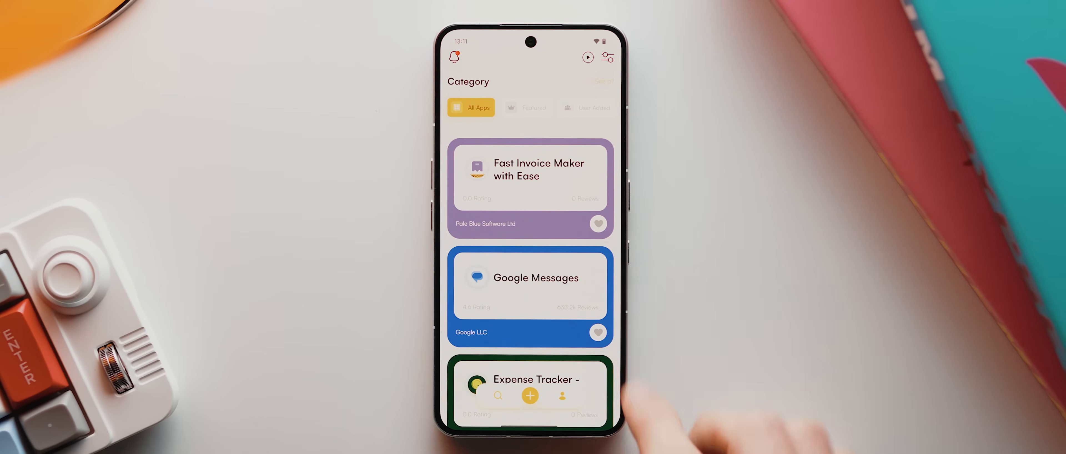
Find CalcEat in Shelf's All Apps list, view its details page and get the app.
{"action": "scroll", "scroll_direction": "down", "scroll_amount": 3}
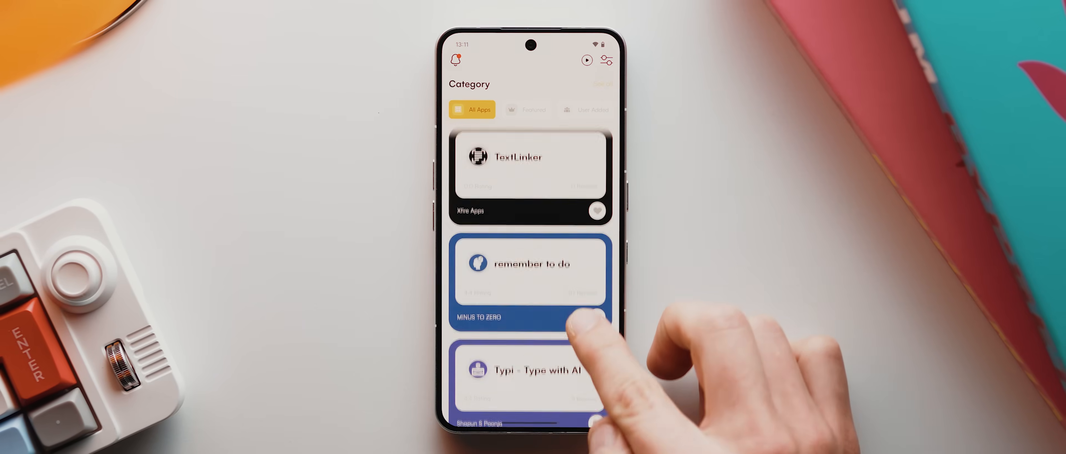
{"action": "scroll", "scroll_direction": "down", "scroll_amount": 3}
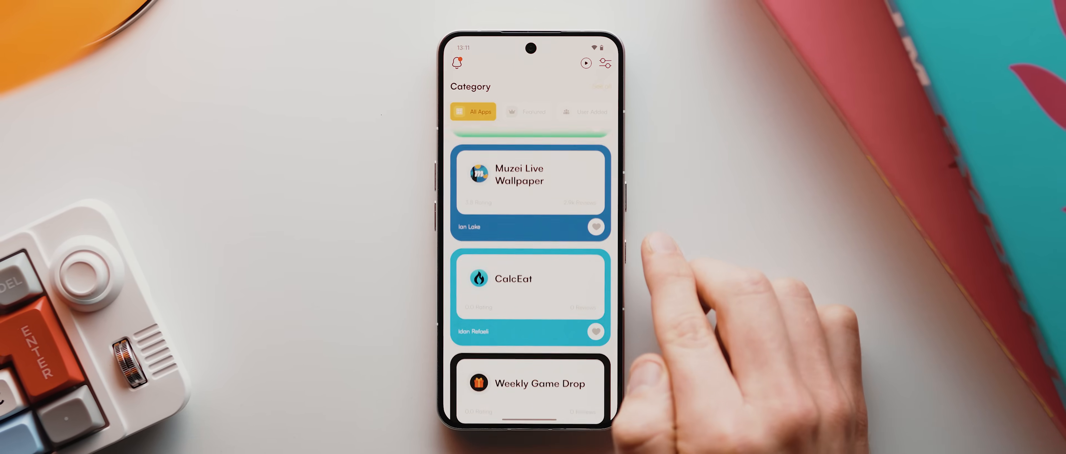
{"action": "left_click", "coordinate": [530, 297]}
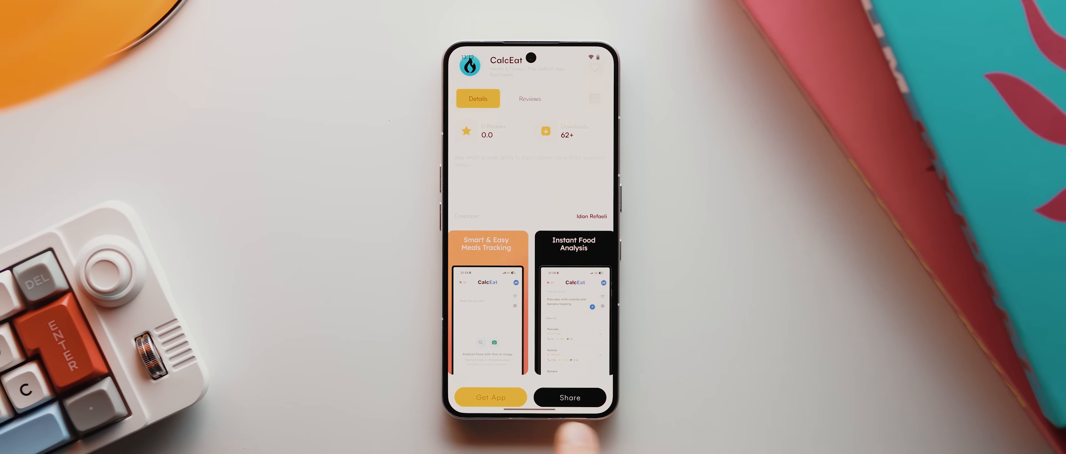
{"action": "left_click", "coordinate": [489, 397]}
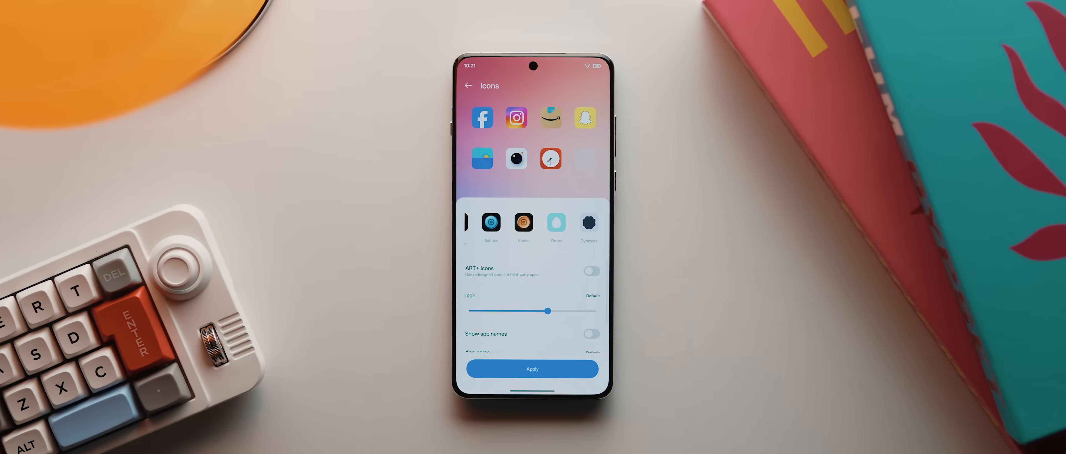
Apply the chosen icon pack to the OnePlus Launcher.
{"action": "left_click", "coordinate": [555, 223]}
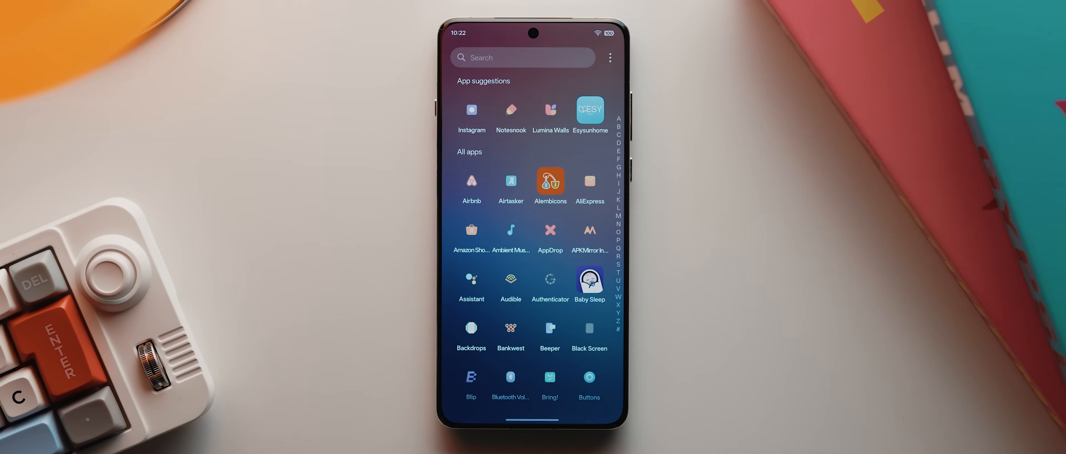
Start changing the Community app's icon and switch to the Drops pack's icon list.
{"action": "scroll", "scroll_direction": "down", "scroll_amount": 3}
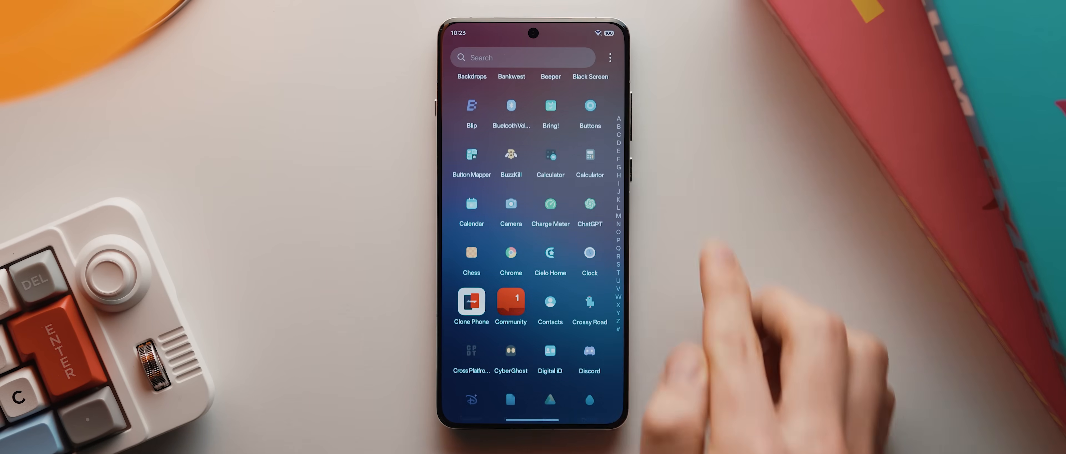
{"action": "scroll", "scroll_direction": "down", "scroll_amount": 3}
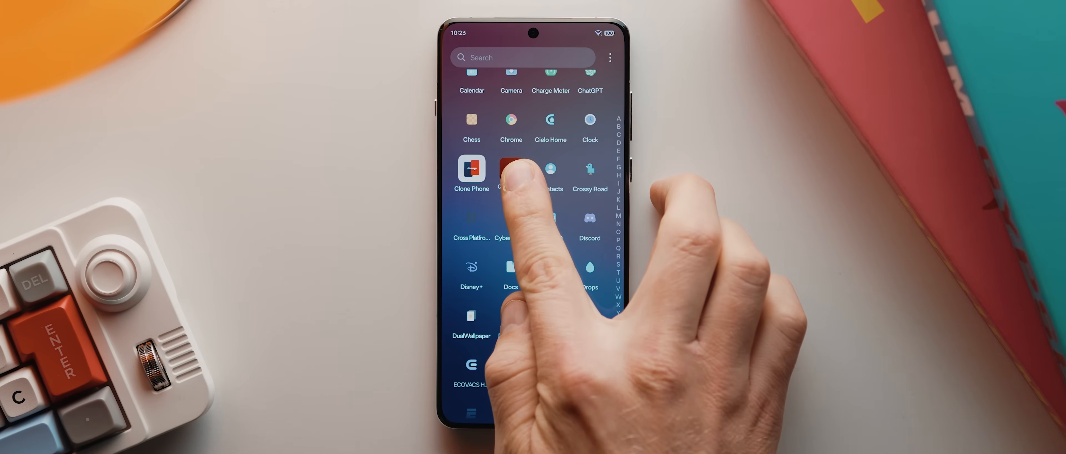
{"action": "left_click", "coordinate": [511, 169]}
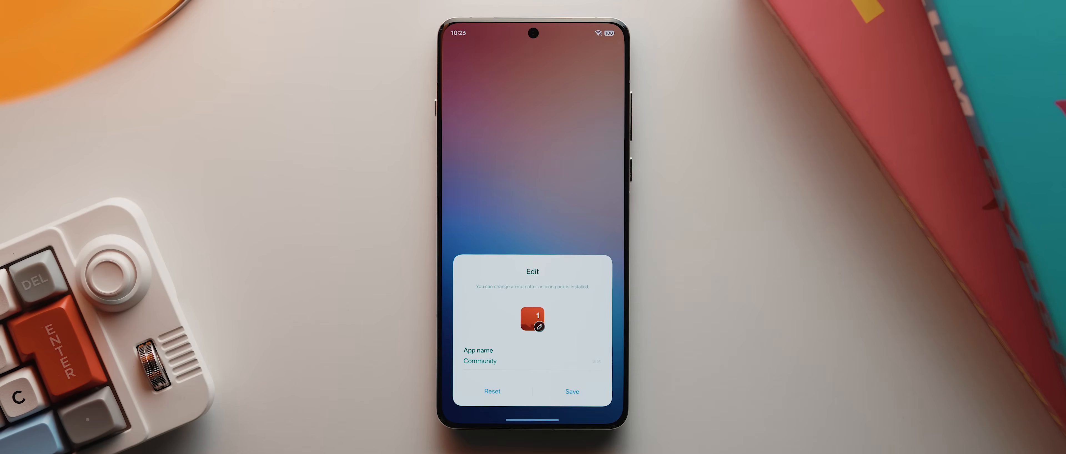
{"action": "left_click", "coordinate": [533, 319]}
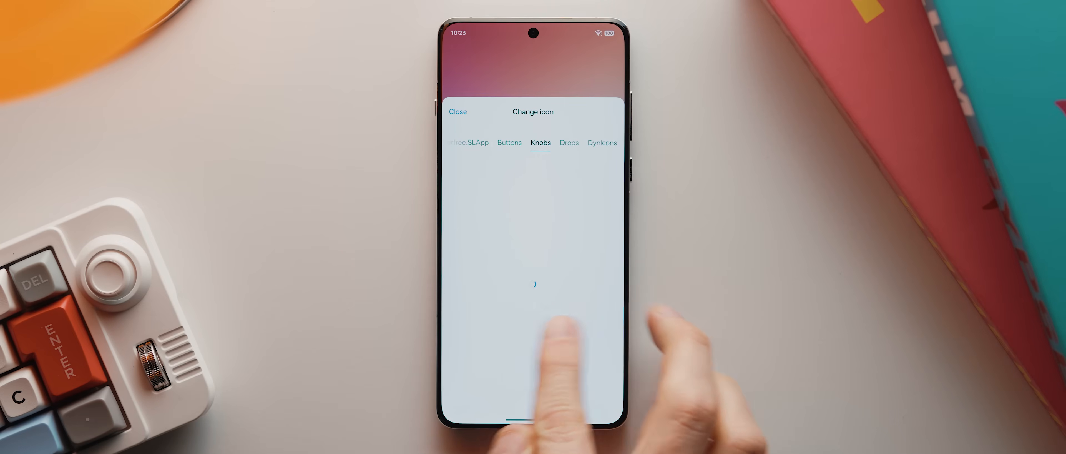
{"action": "left_click", "coordinate": [569, 143]}
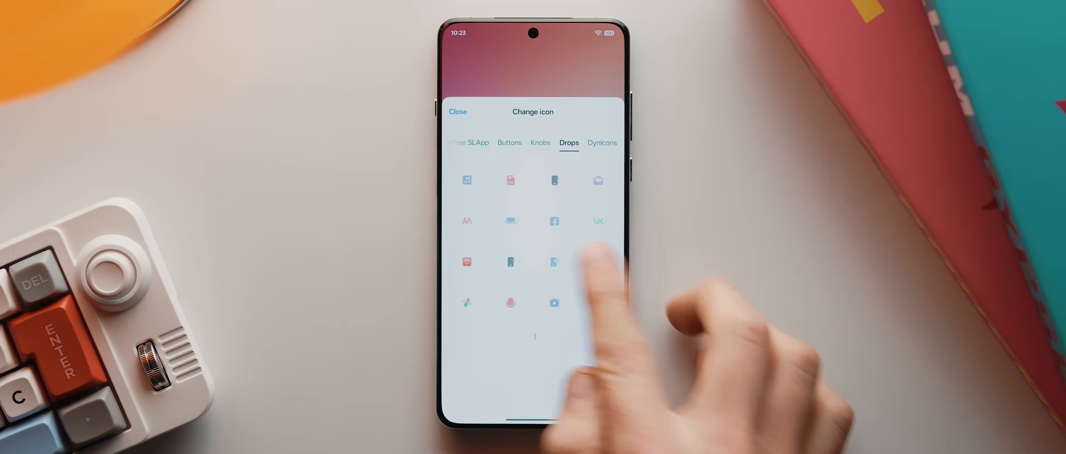
Browse the Drops icon list and pick a replacement icon for Community.
{"action": "scroll", "scroll_direction": "down", "scroll_amount": 3}
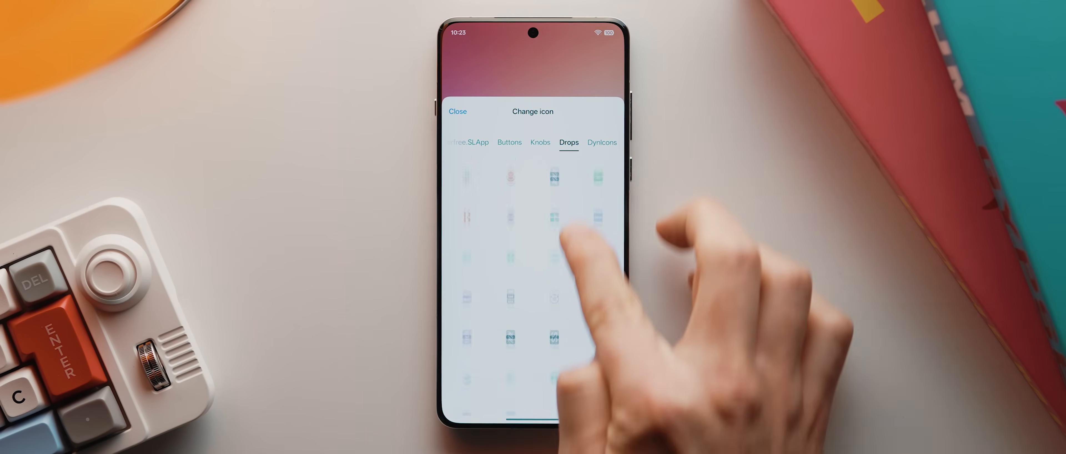
{"action": "scroll", "scroll_direction": "down", "scroll_amount": 3}
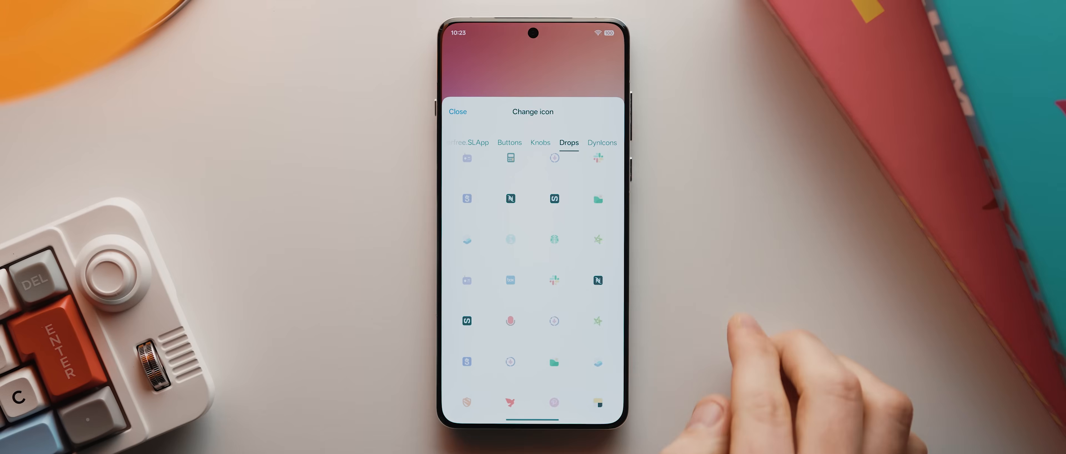
{"action": "scroll", "scroll_direction": "down", "scroll_amount": 3}
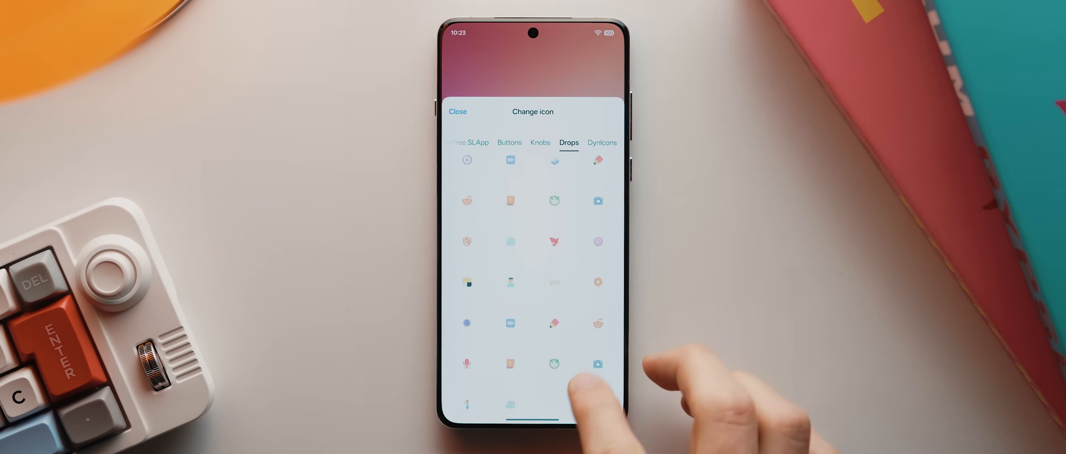
{"action": "scroll", "scroll_direction": "down", "scroll_amount": 3}
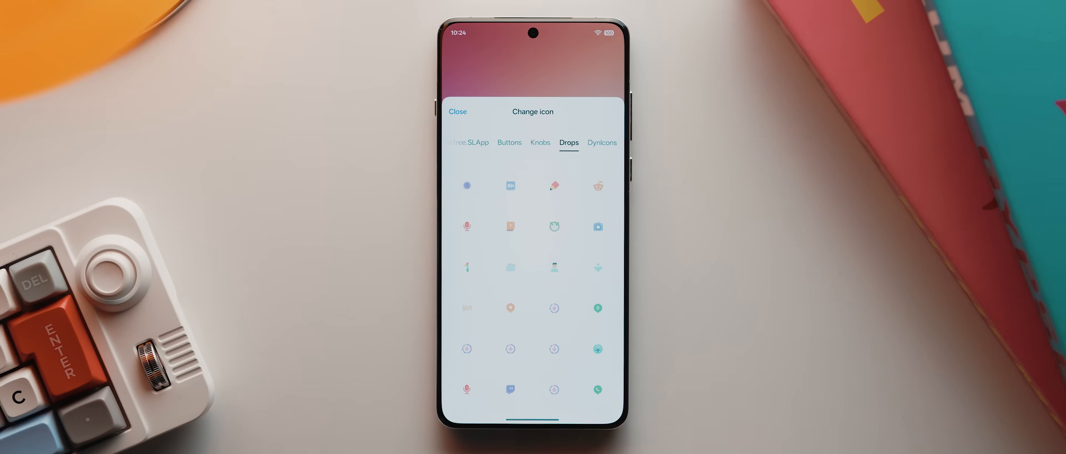
{"action": "scroll", "scroll_direction": "down", "scroll_amount": 3}
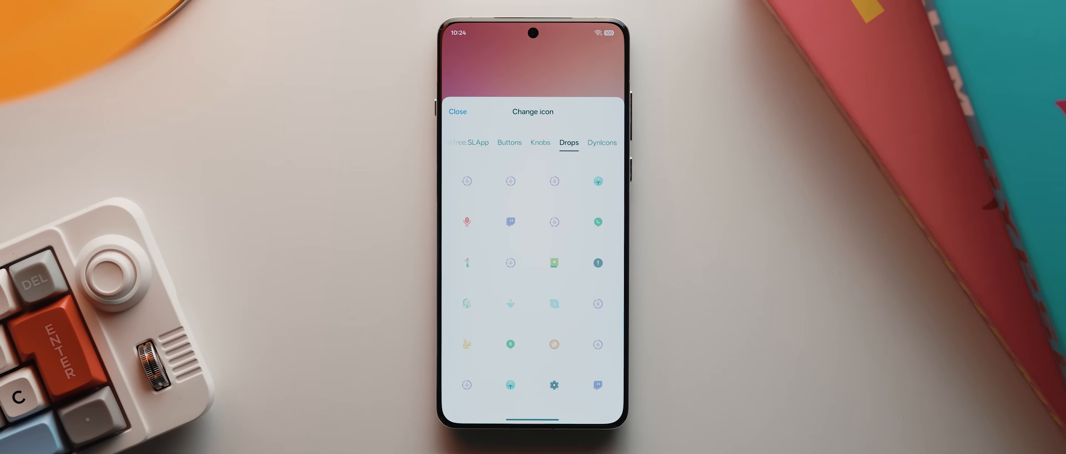
{"action": "left_click", "coordinate": [457, 112]}
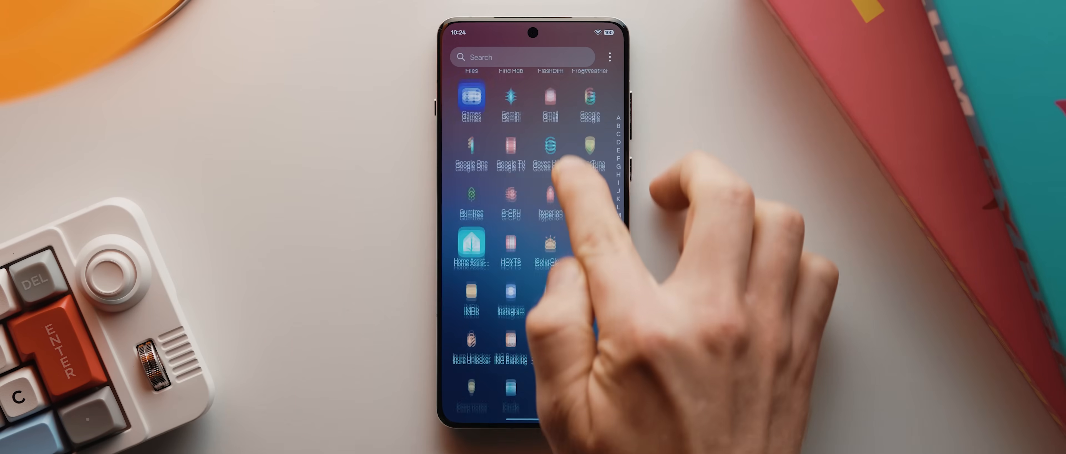
View the Drops Remix 5 pack in Icon Pack Studio, then enter home-screen edit mode.
{"action": "scroll", "scroll_direction": "down", "scroll_amount": 3}
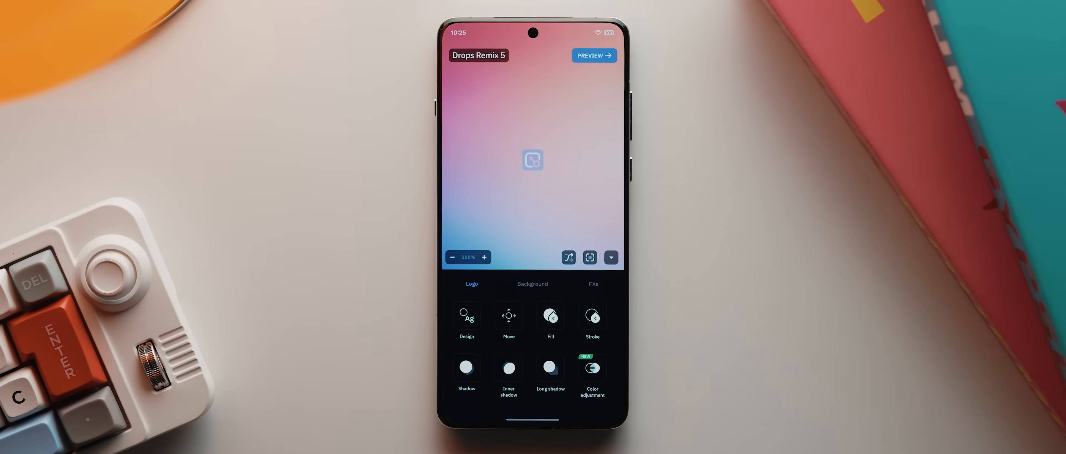
{"action": "left_click", "coordinate": [592, 55]}
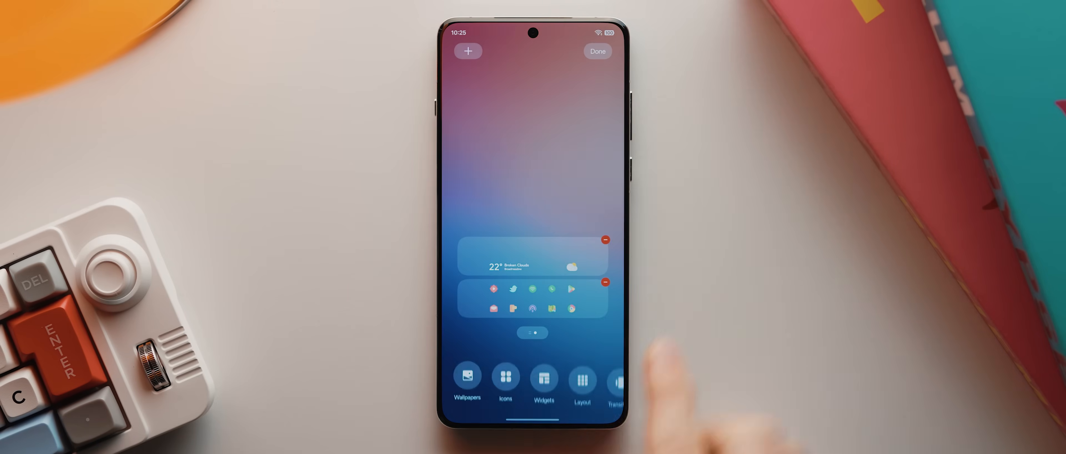
{"action": "left_click", "coordinate": [505, 381]}
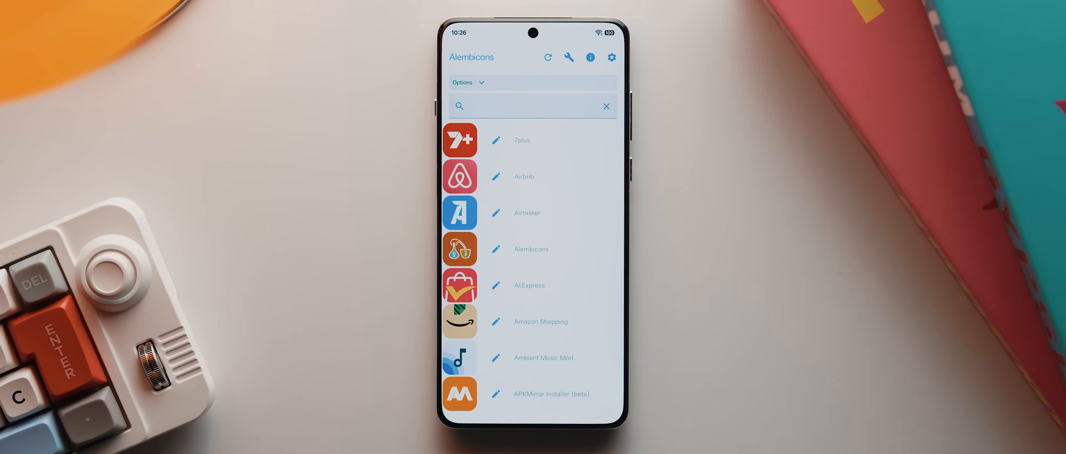
Set Alembicons' primary icon source to an icon pack and choose the pack to draw from.
{"action": "left_click", "coordinate": [467, 82]}
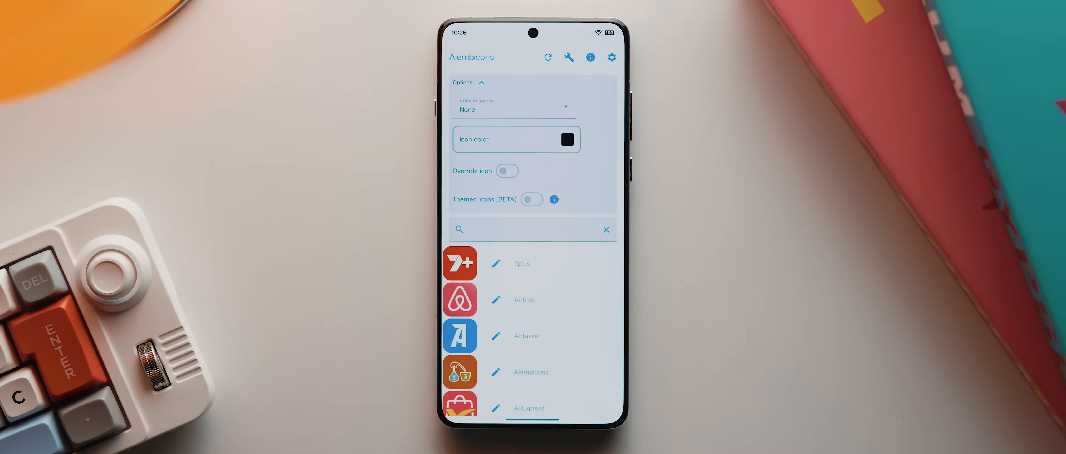
{"action": "left_click", "coordinate": [514, 108]}
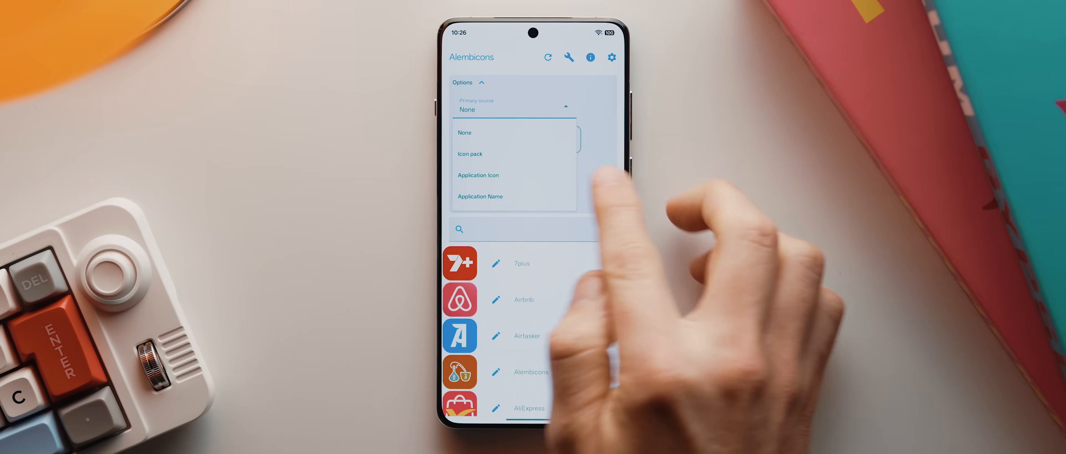
{"action": "left_click", "coordinate": [469, 154]}
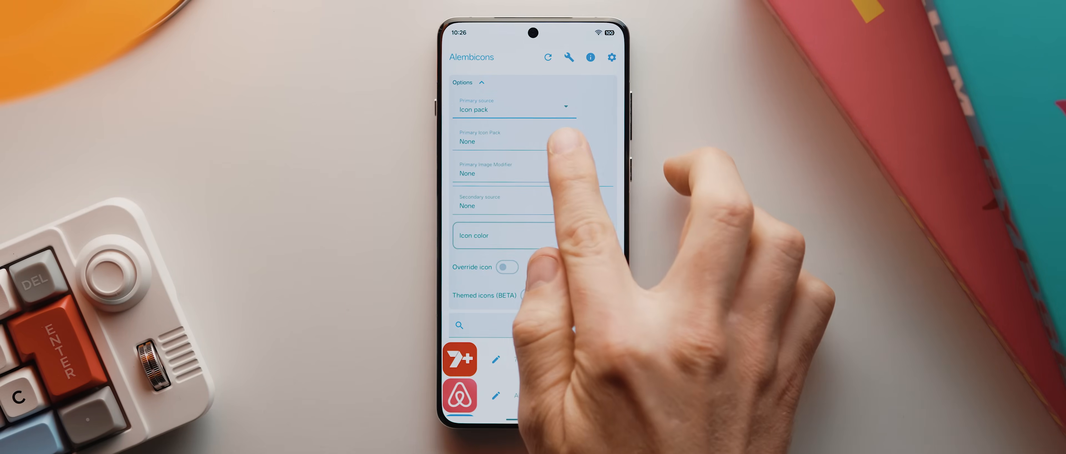
{"action": "left_click", "coordinate": [513, 142]}
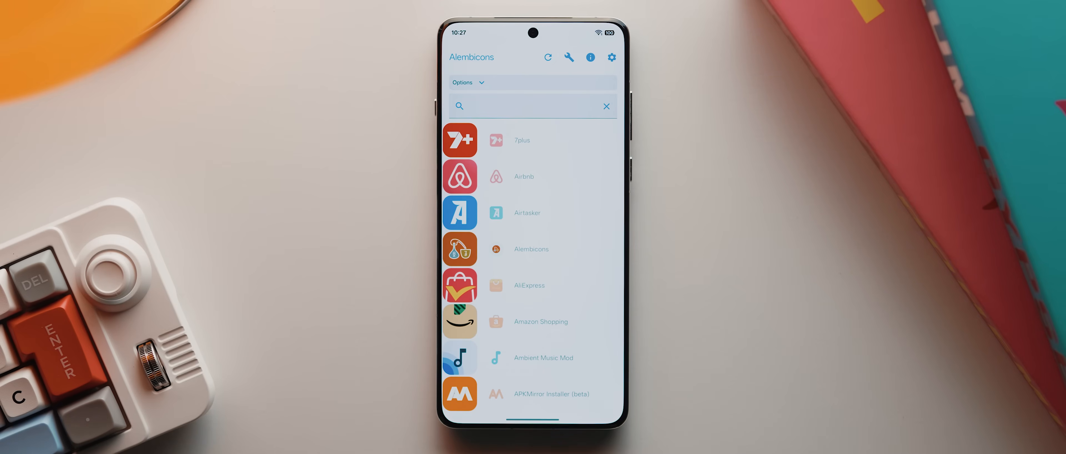
{"action": "scroll", "scroll_direction": "down", "scroll_amount": 3}
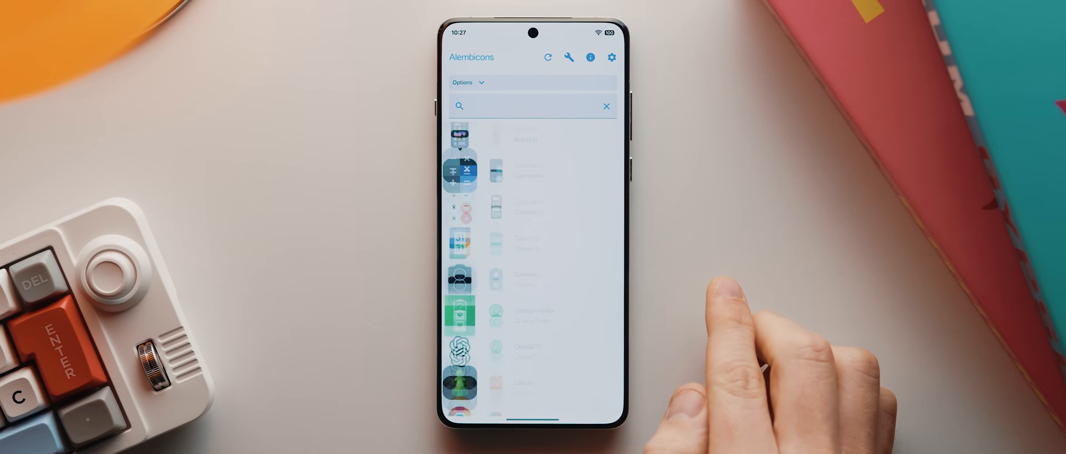
{"action": "scroll", "scroll_direction": "down", "scroll_amount": 3}
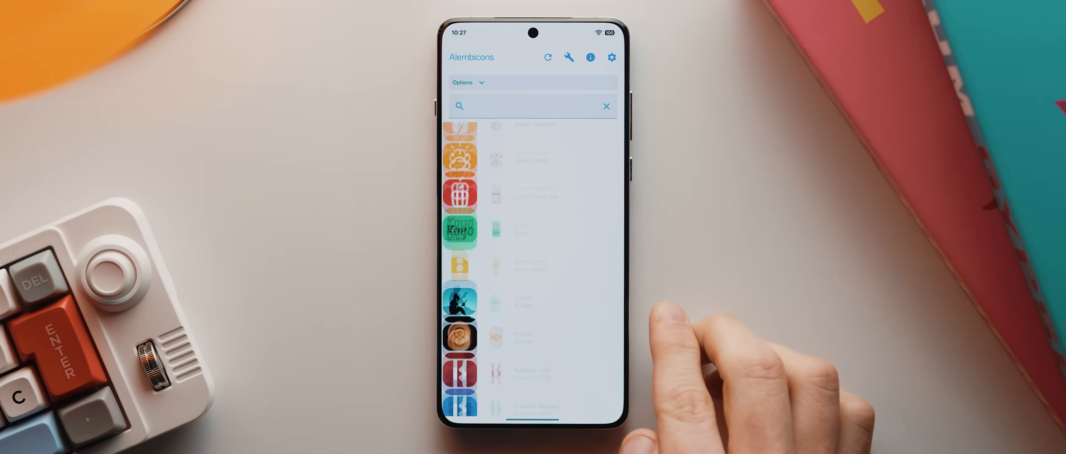
{"action": "scroll", "scroll_direction": "down", "scroll_amount": 3}
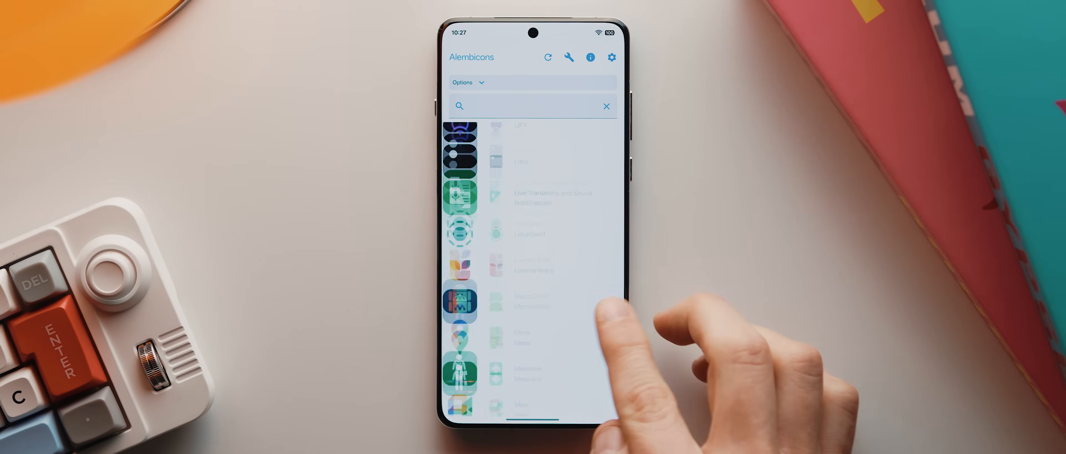
{"action": "scroll", "scroll_direction": "down", "scroll_amount": 3}
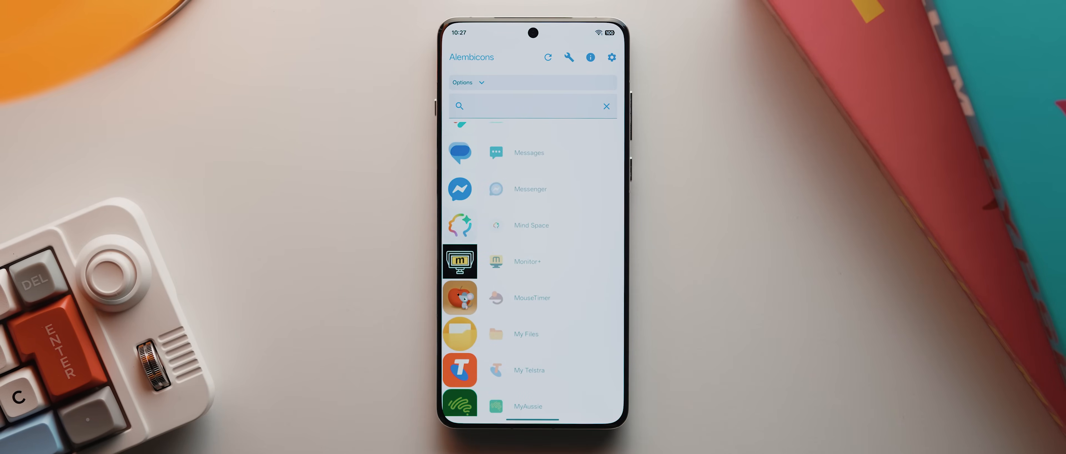
Source the Messages app's icon from the Drops pack, filtering its icons by 'messa'.
{"action": "left_click", "coordinate": [530, 152]}
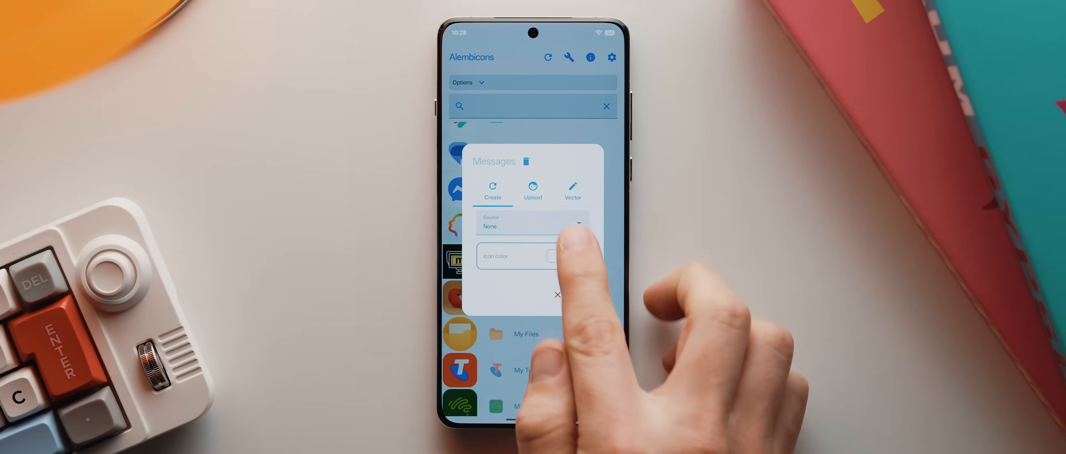
{"action": "left_click", "coordinate": [532, 224]}
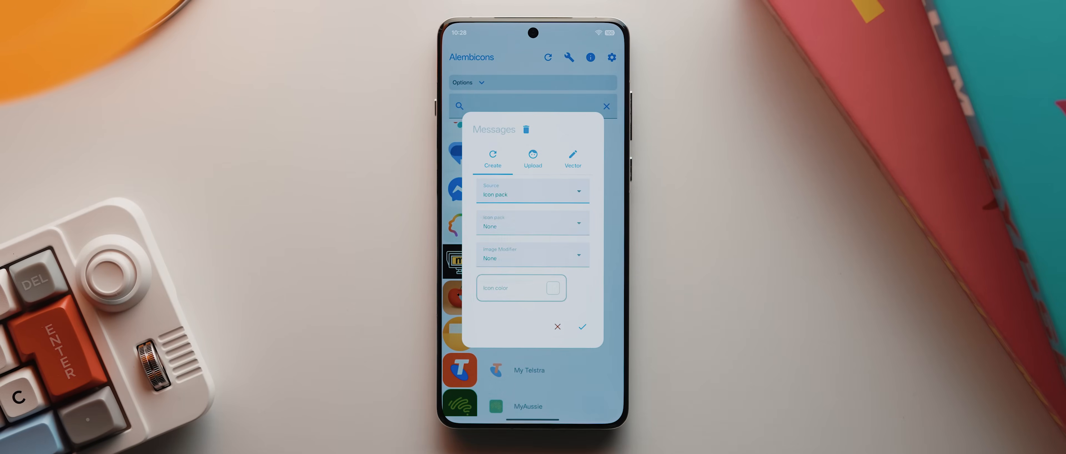
{"action": "left_click", "coordinate": [532, 226]}
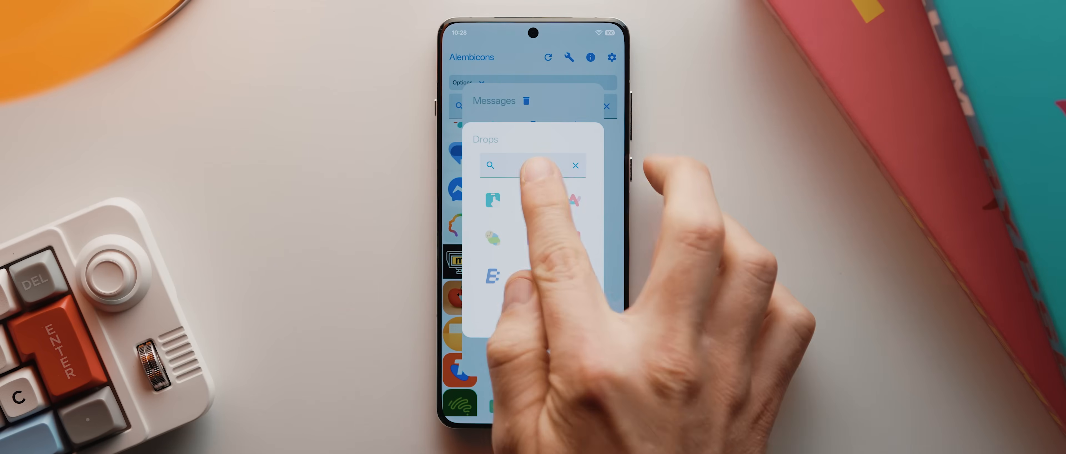
{"action": "type", "text": "messa"}
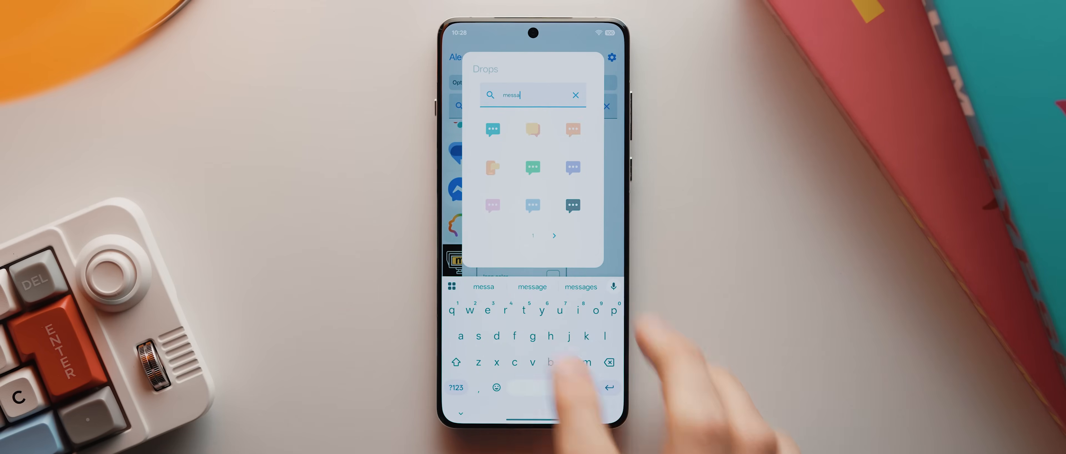
{"action": "mouse_move", "coordinate": [567, 367]}
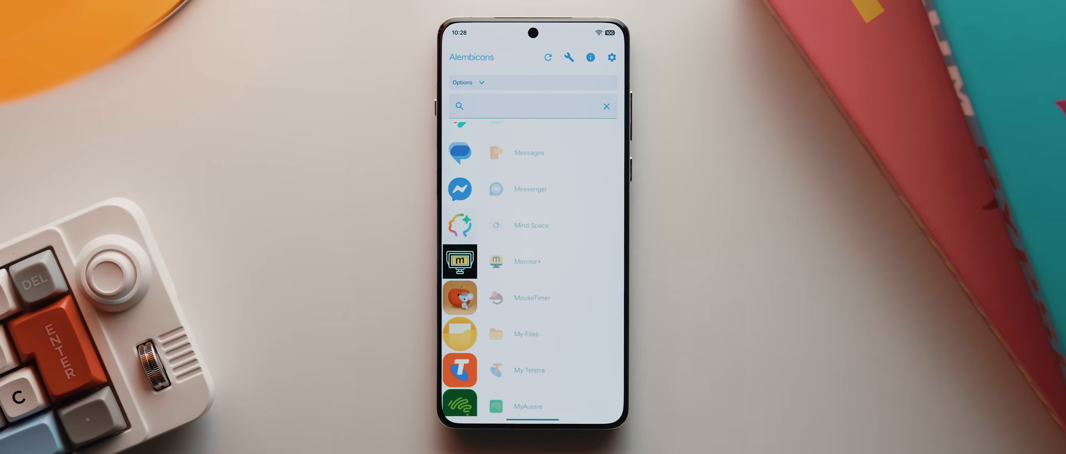
Source Nova Launcher Prime's icon from the Drops pack, filtering its icons by 'nova'.
{"action": "scroll", "scroll_direction": "down", "scroll_amount": 3}
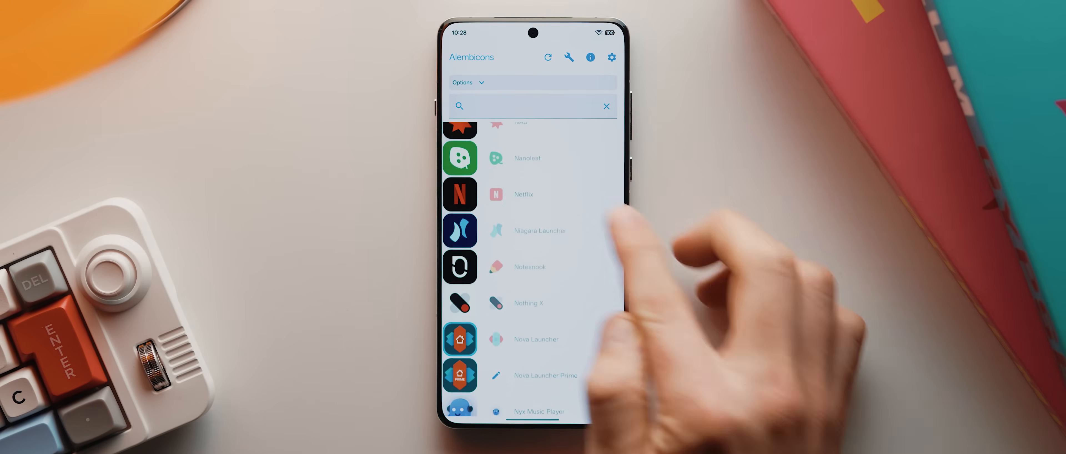
{"action": "scroll", "scroll_direction": "down", "scroll_amount": 3}
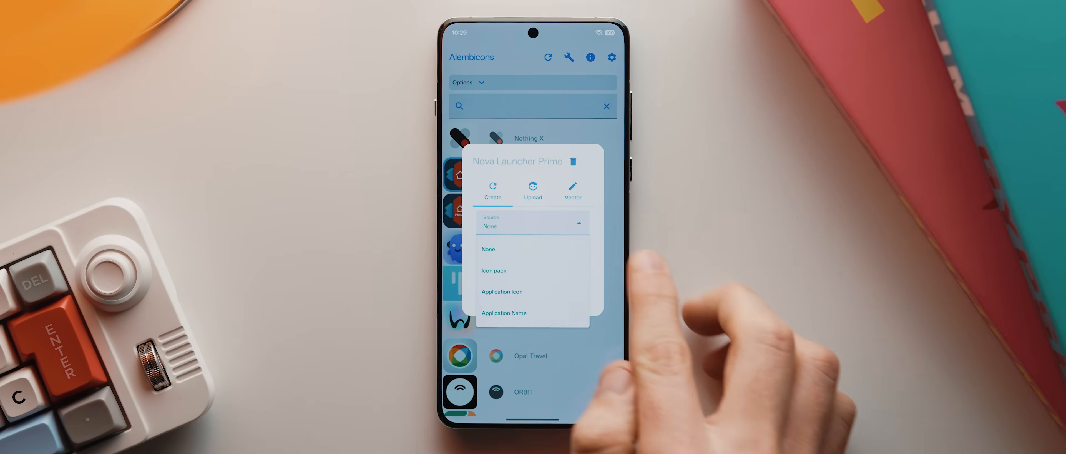
{"action": "left_click", "coordinate": [493, 270]}
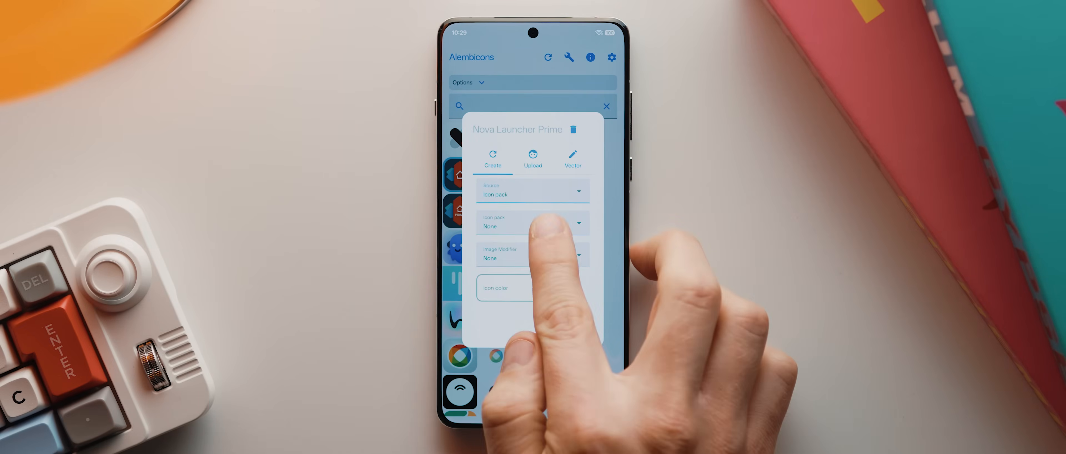
{"action": "left_click", "coordinate": [533, 225]}
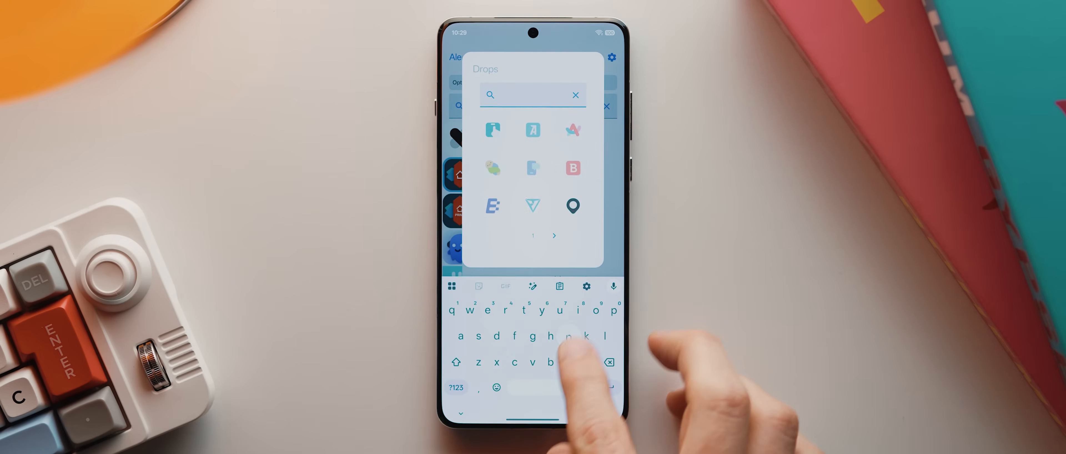
{"action": "type", "text": "nova"}
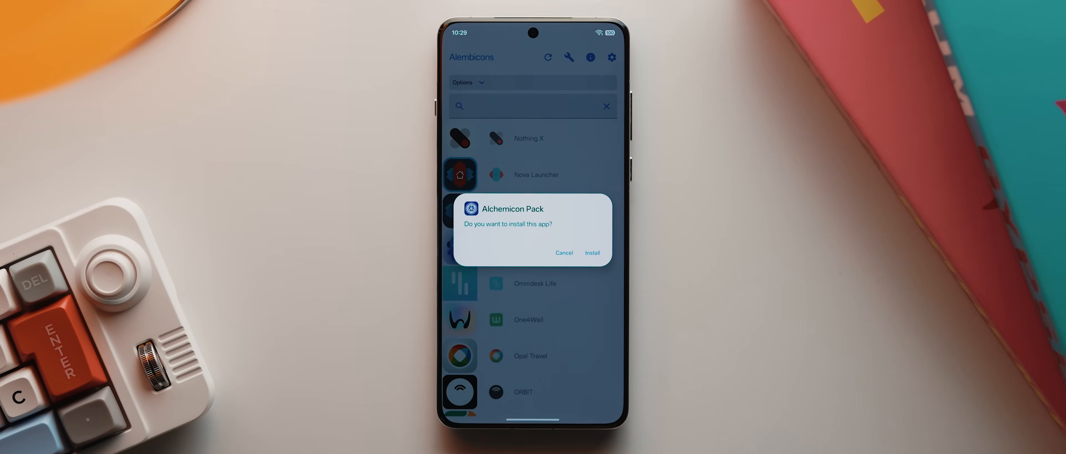
Install Alchemicon Pack, skipping the Play Protect scan.
{"action": "left_click", "coordinate": [564, 252]}
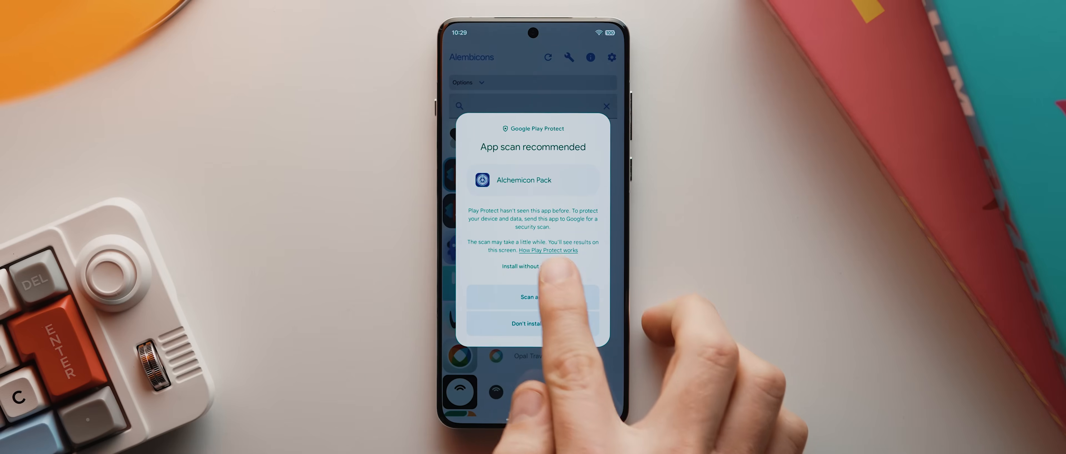
{"action": "left_click", "coordinate": [520, 266]}
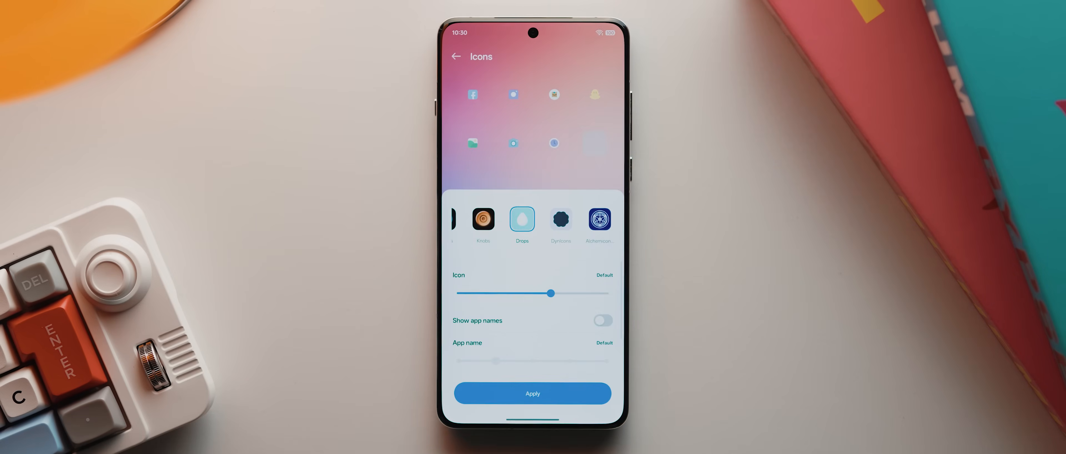
Apply the Alchemicon pack as the launcher's icon theme.
{"action": "left_click", "coordinate": [597, 220]}
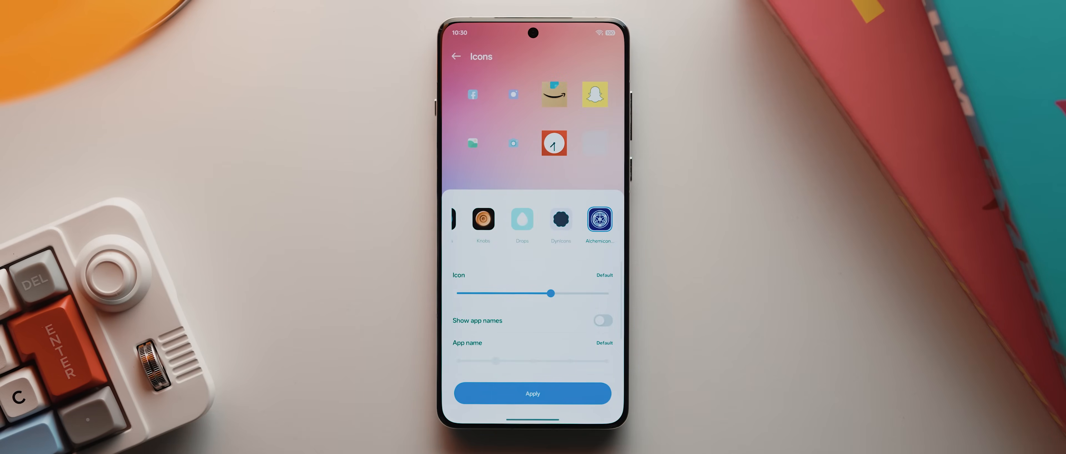
{"action": "left_click", "coordinate": [532, 393]}
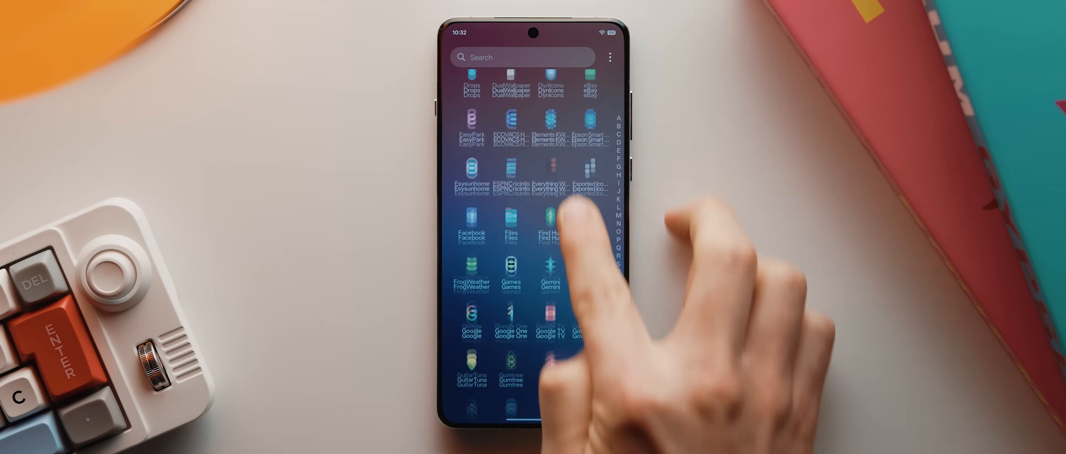
Check the themed app drawer icons, then select the Alchemicon Pack entry in Alembicons.
{"action": "scroll", "scroll_direction": "down", "scroll_amount": 3}
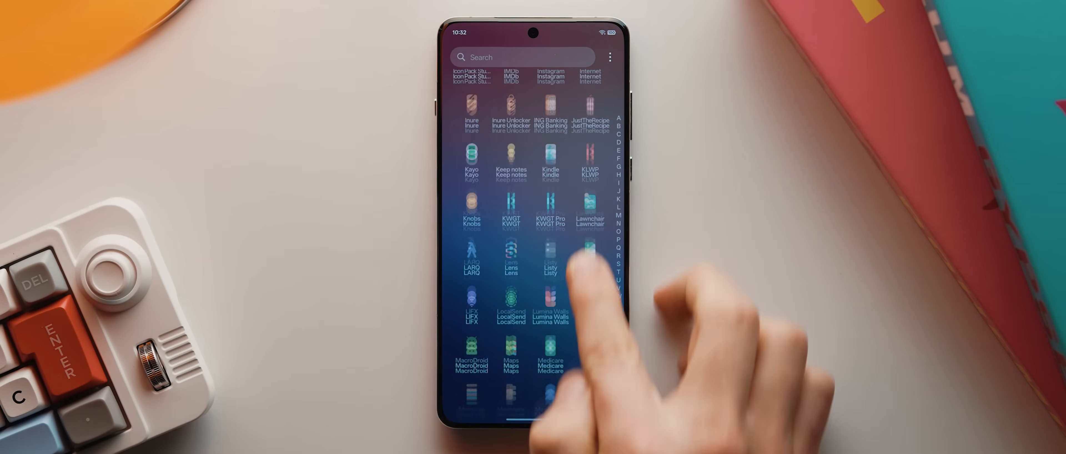
{"action": "scroll", "scroll_direction": "down", "scroll_amount": 3}
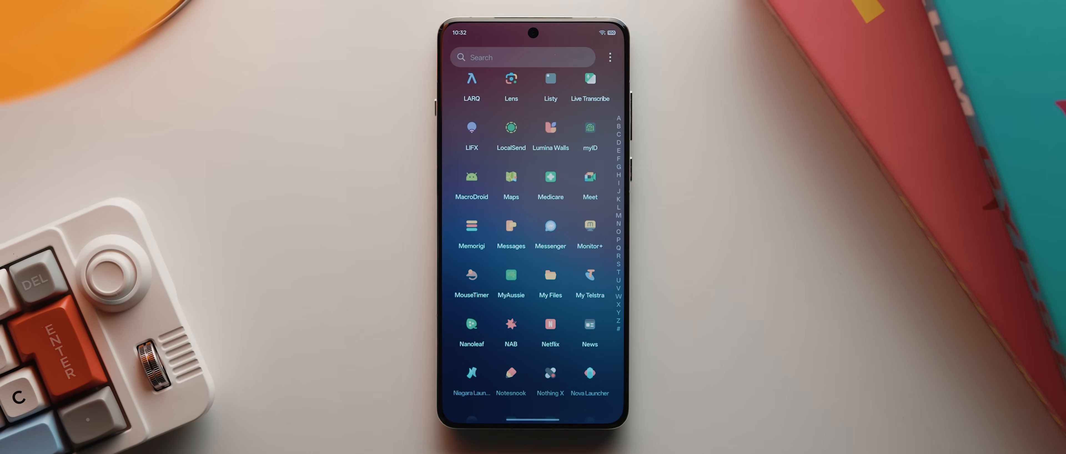
{"action": "scroll", "scroll_direction": "down", "scroll_amount": 3}
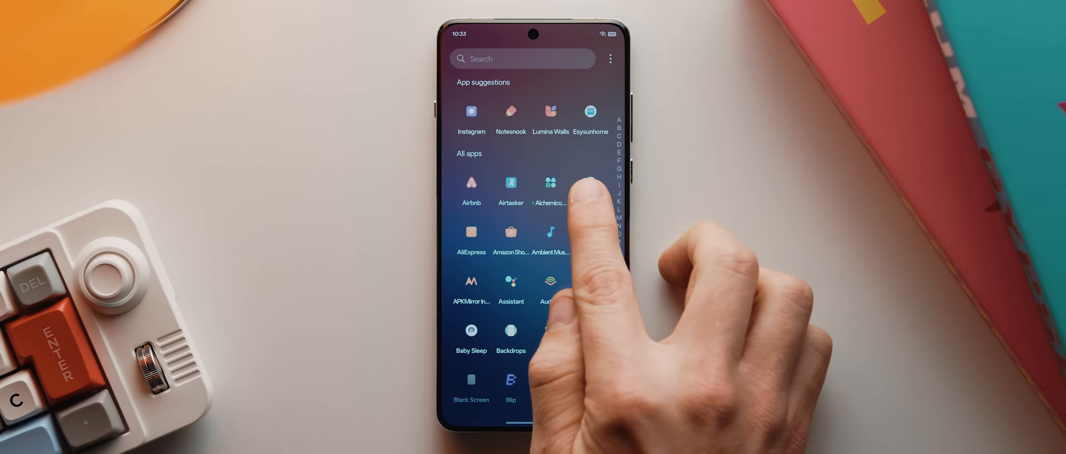
{"action": "left_click", "coordinate": [550, 182]}
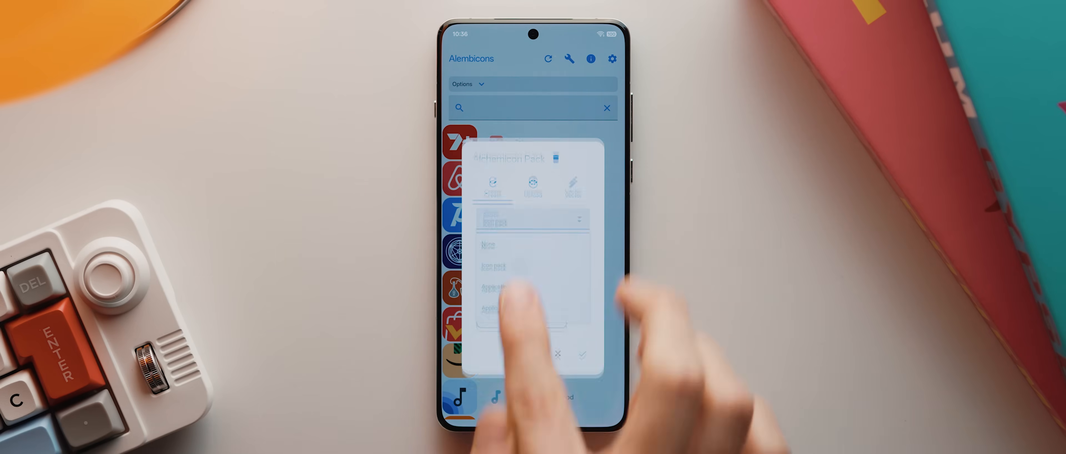
Give Alchemicon Pack itself a Drops icon and confirm updating the reinstalled pack.
{"action": "left_click", "coordinate": [532, 227]}
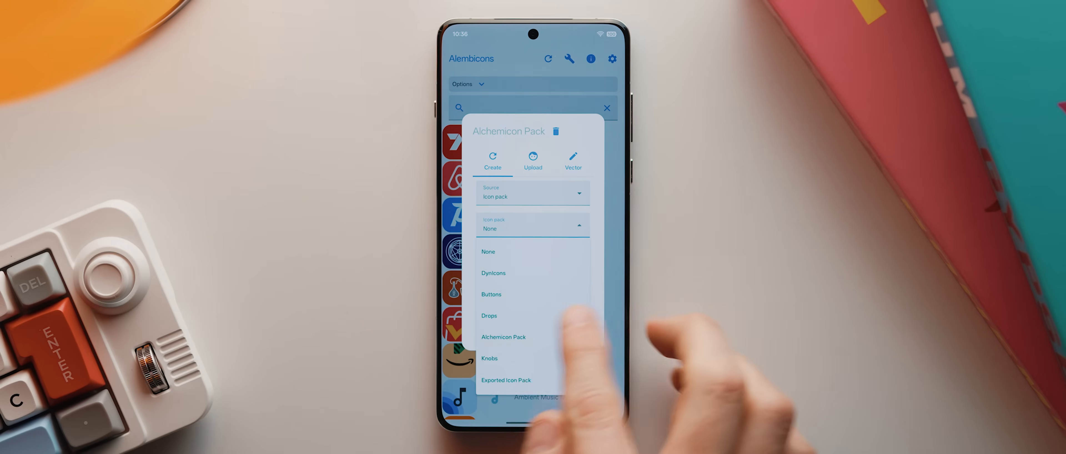
{"action": "left_click", "coordinate": [489, 314]}
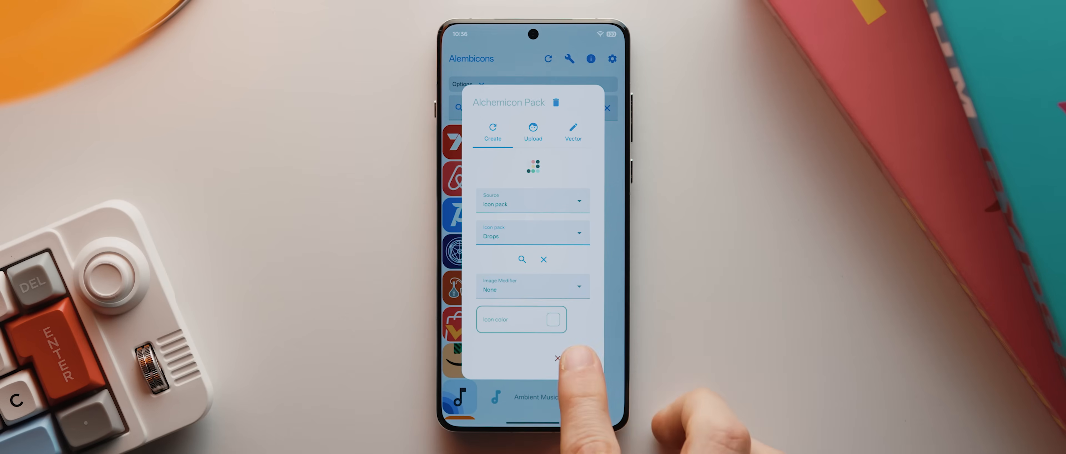
{"action": "left_click", "coordinate": [558, 358]}
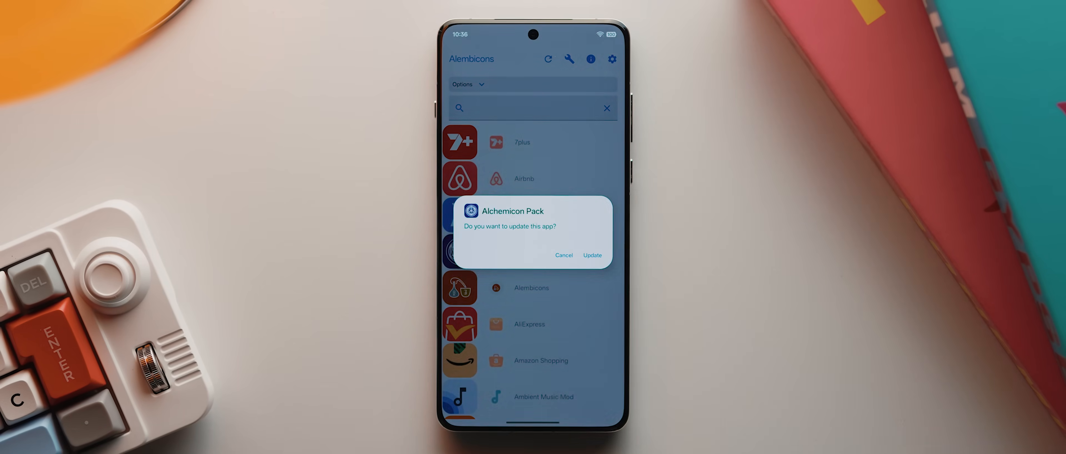
{"action": "left_click", "coordinate": [591, 254]}
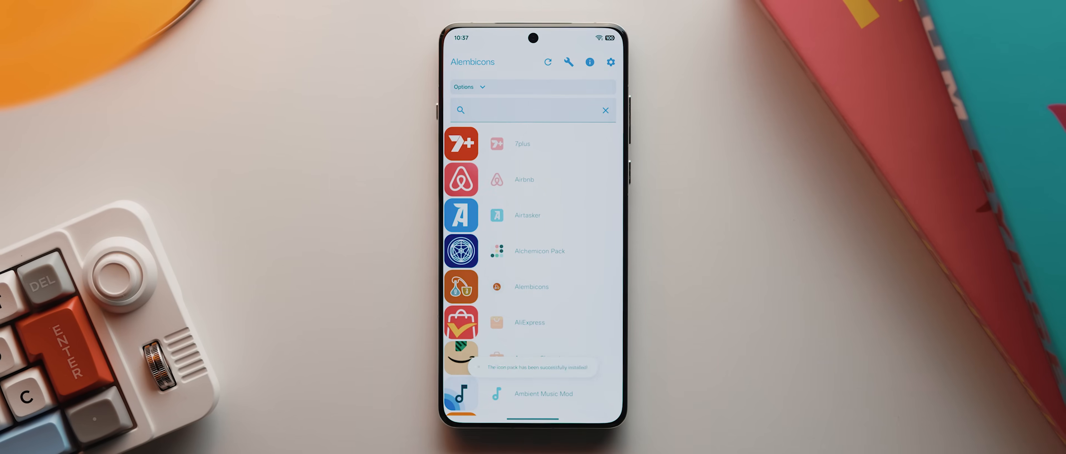